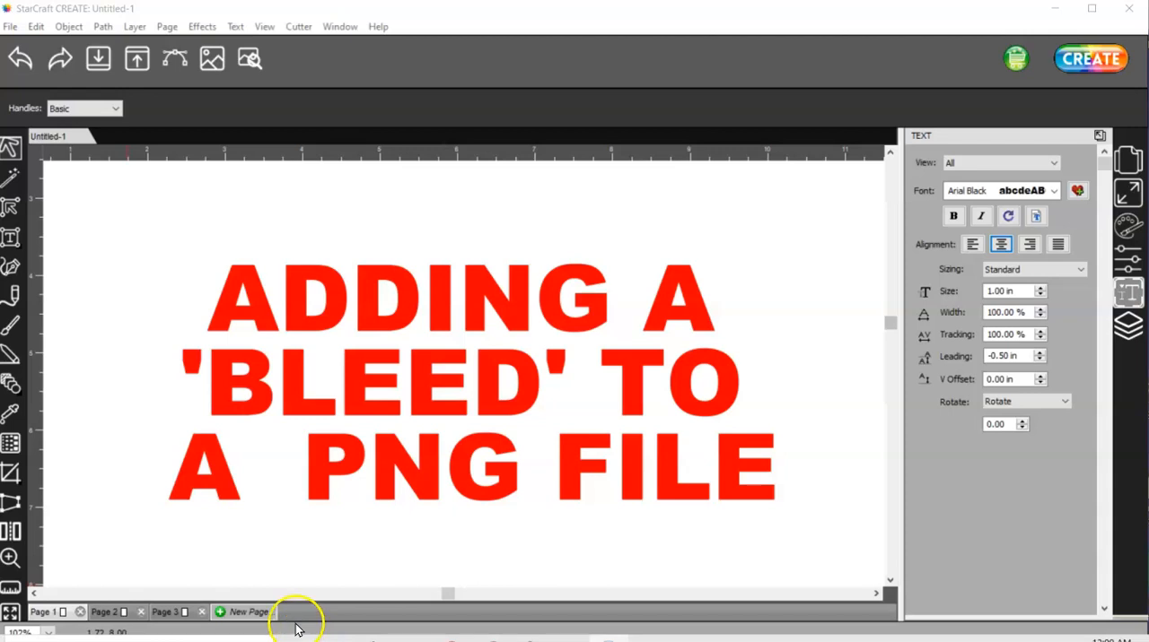
Step: Import PirateDragon.png from the Desktop onto empty Page 3
left_click(172, 612)
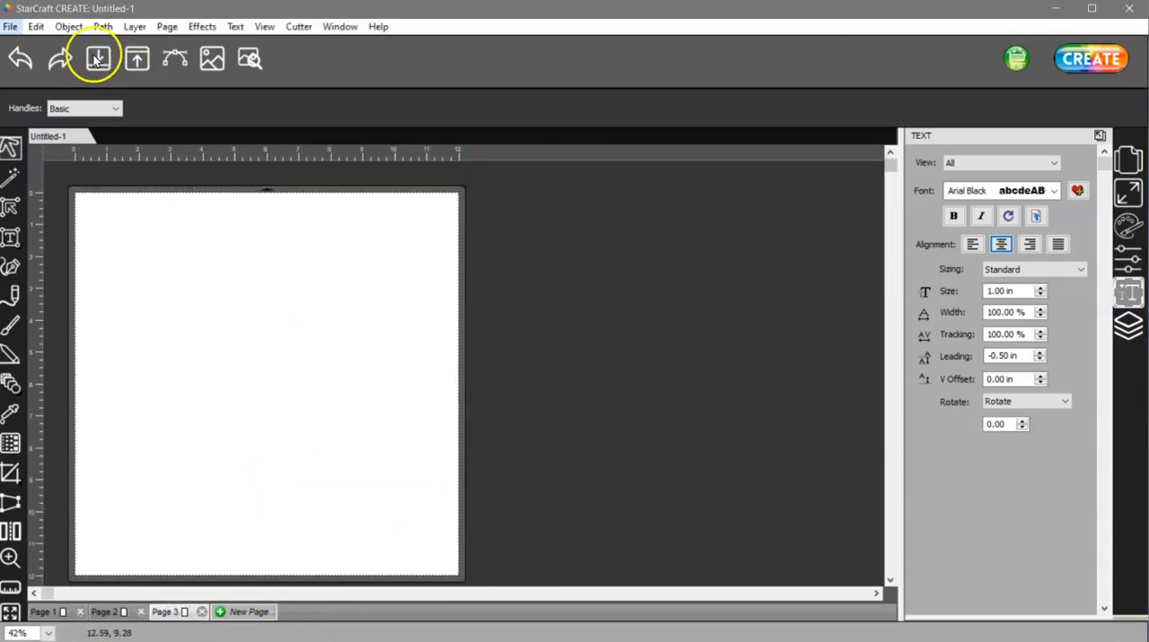
left_click(94, 58)
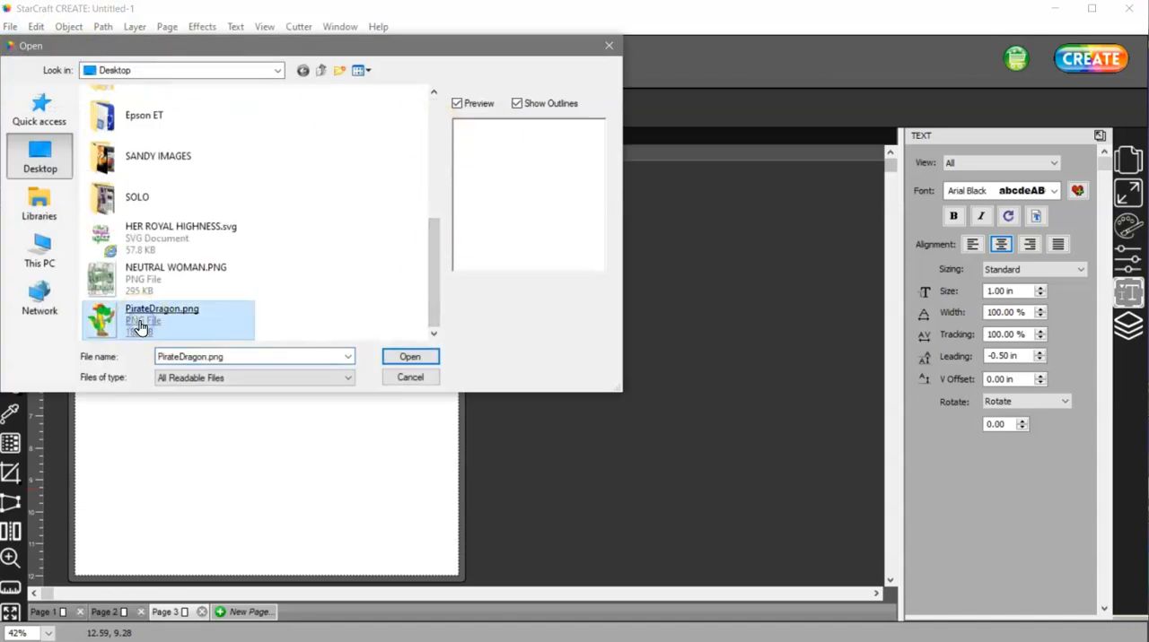
left_click(410, 356)
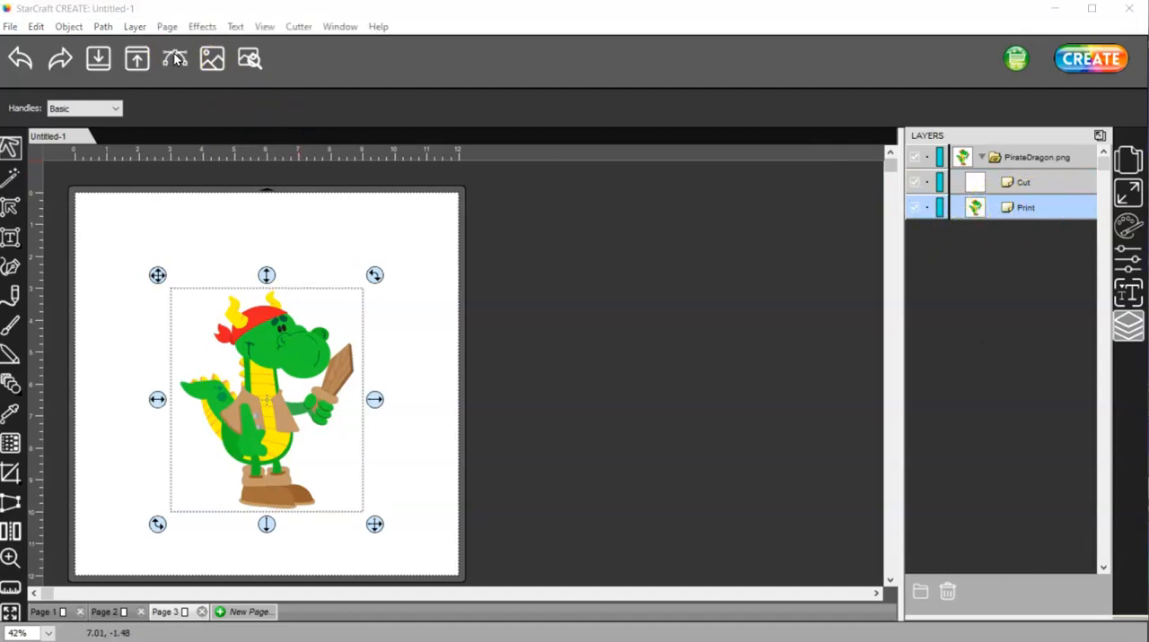
Step: Trace the dragon in Single color mode, sampling the sword's brown as the trace colour
left_click(175, 59)
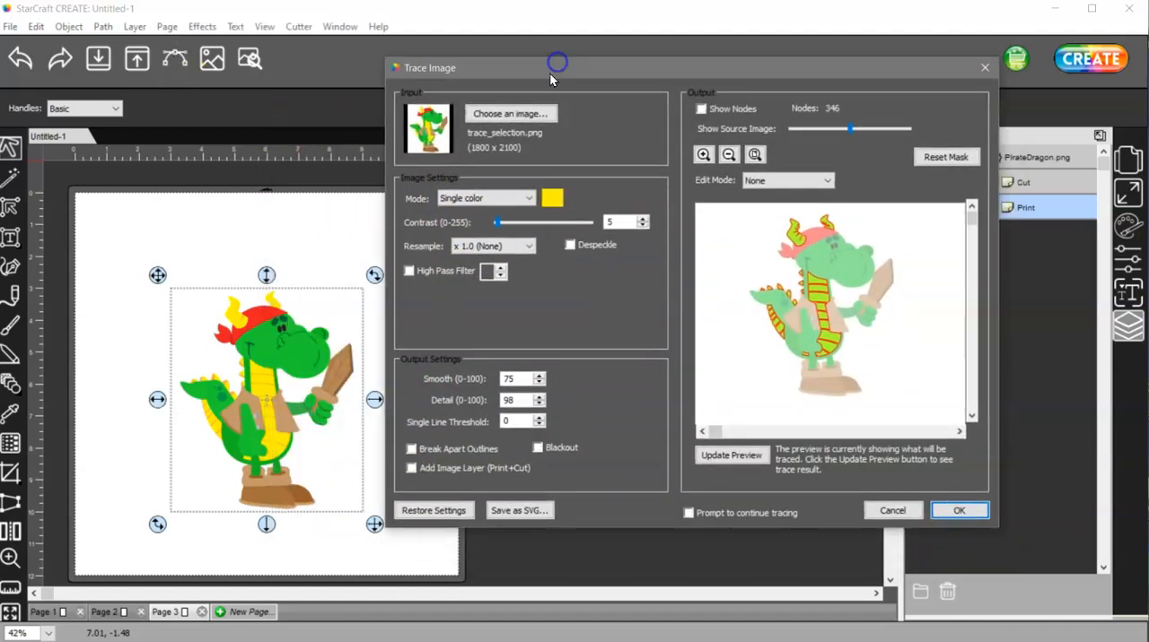
mouse_move(299, 523)
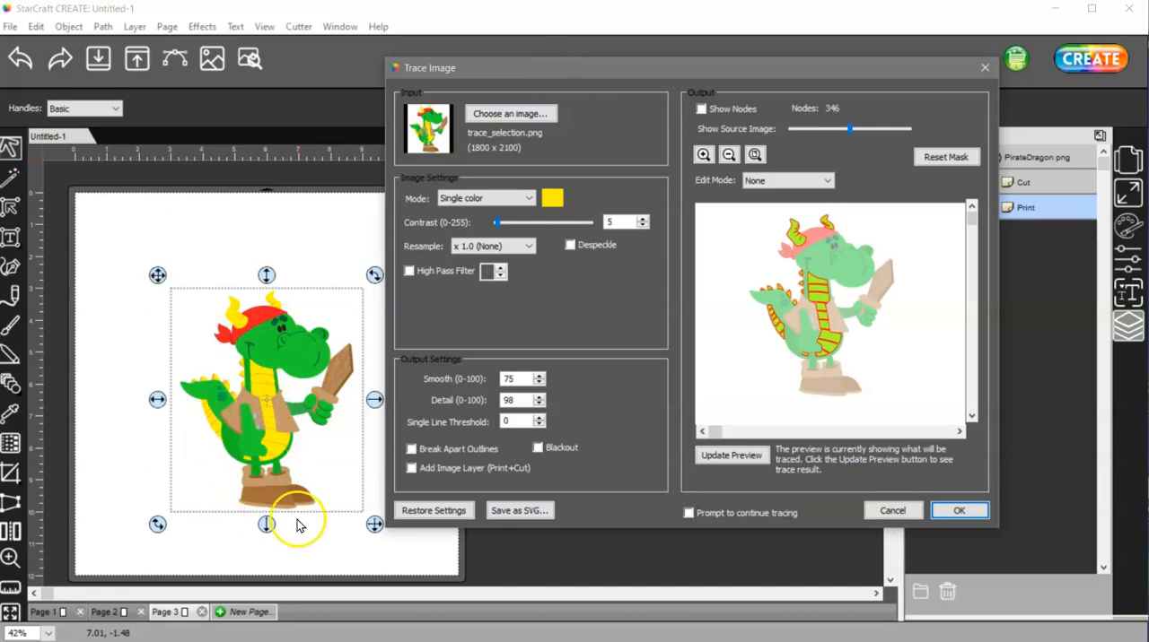
mouse_move(268, 404)
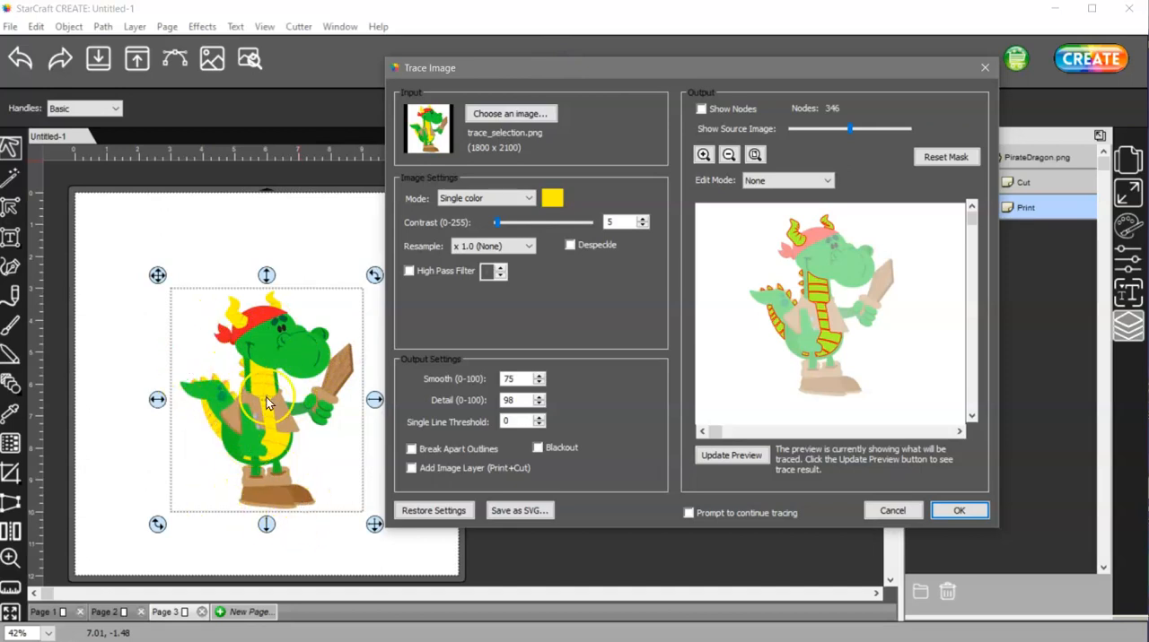
left_click(703, 155)
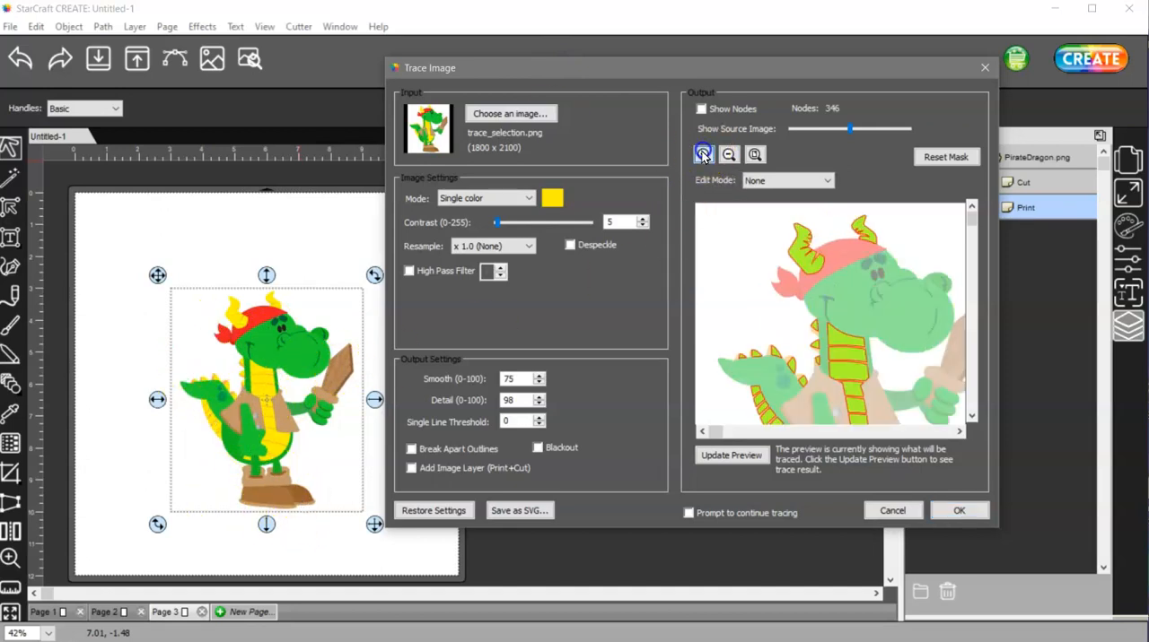
left_click(703, 155)
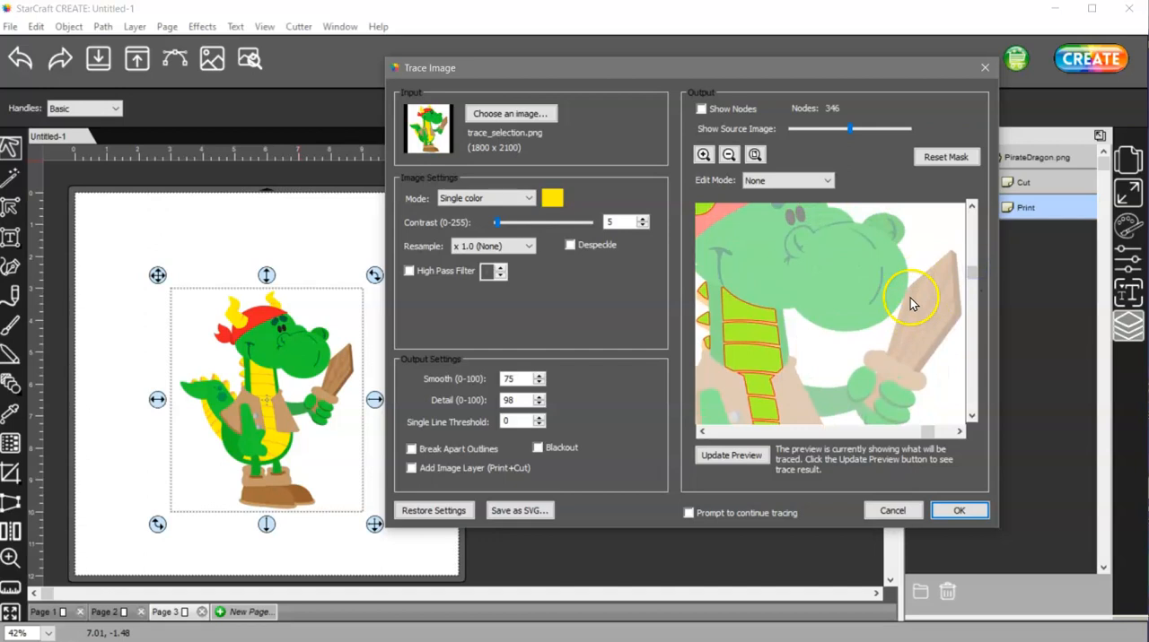
mouse_move(942, 321)
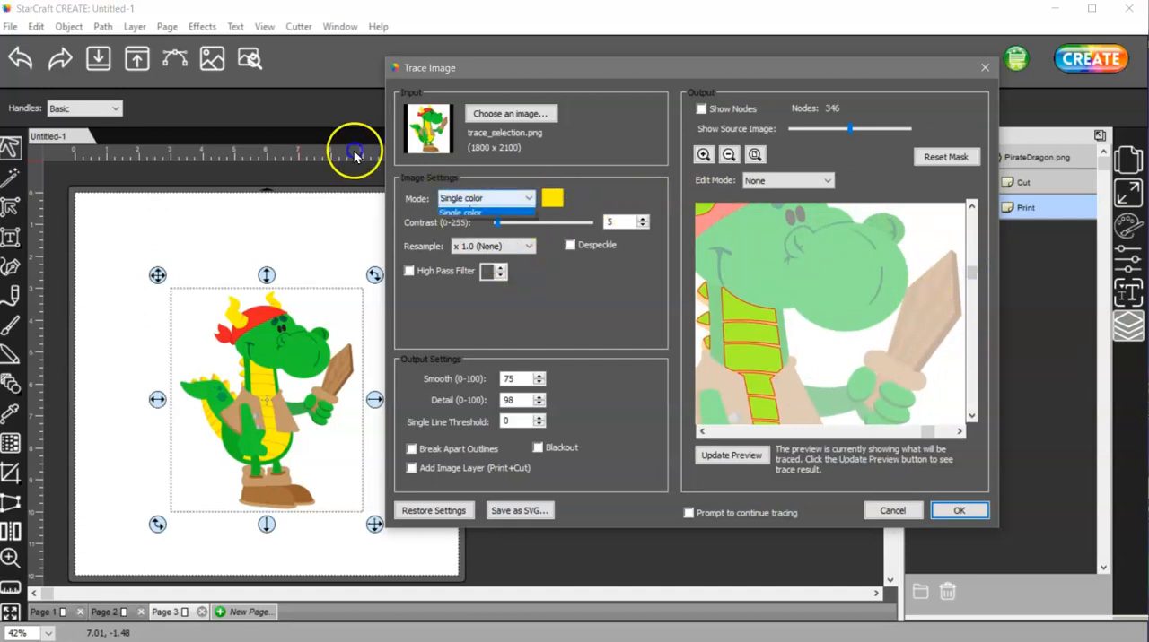
left_click(486, 198)
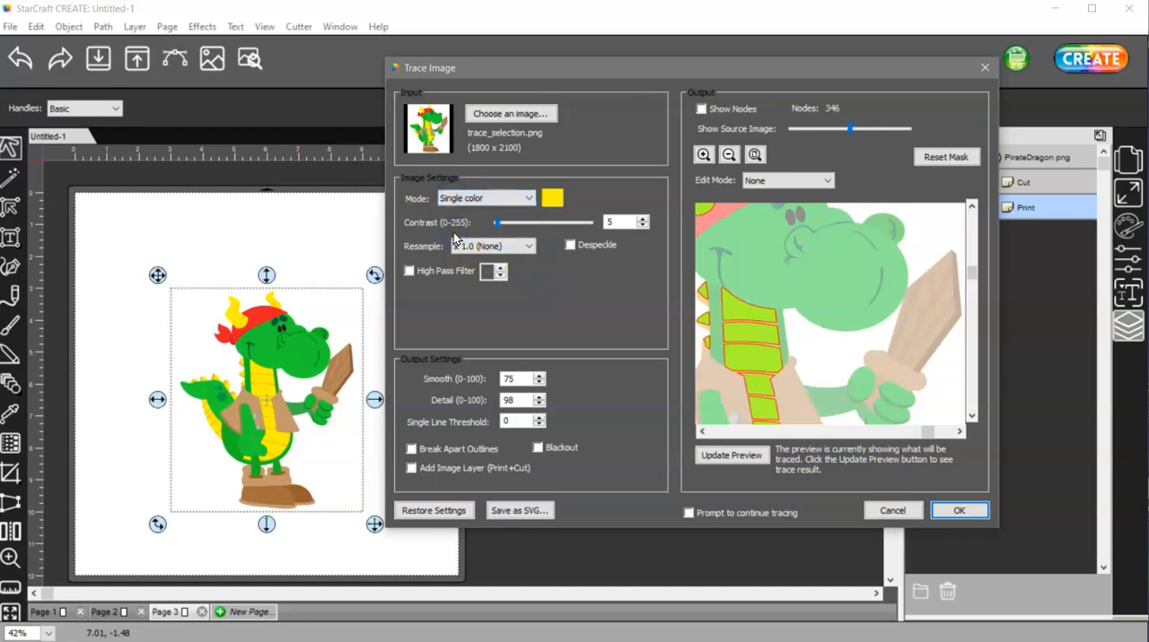
mouse_move(603, 221)
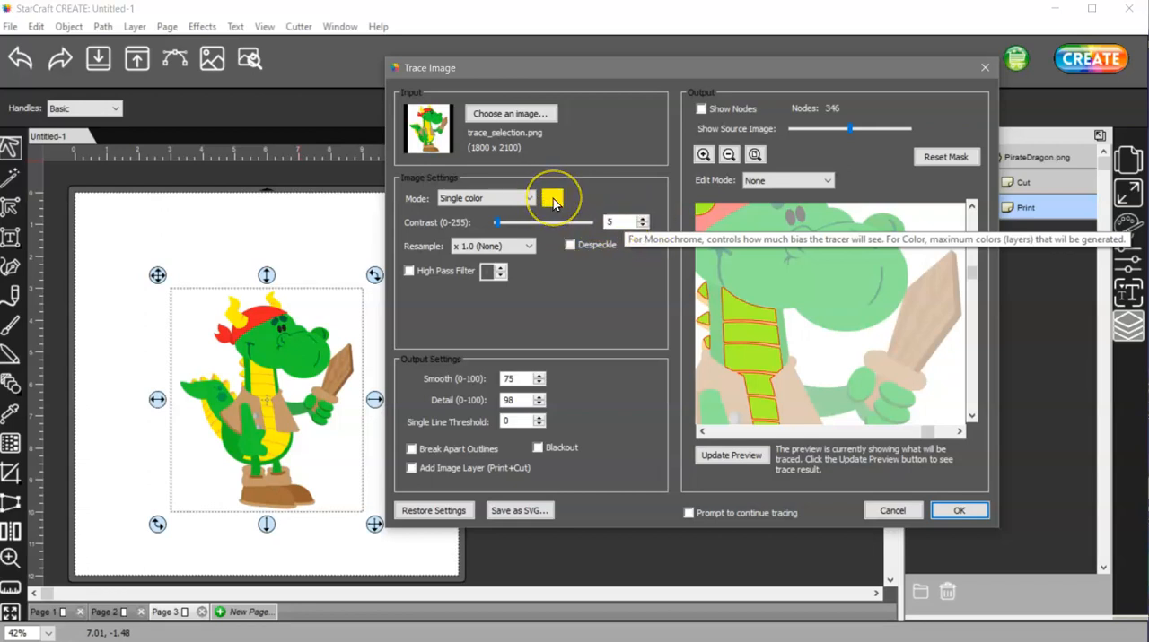
left_click(552, 197)
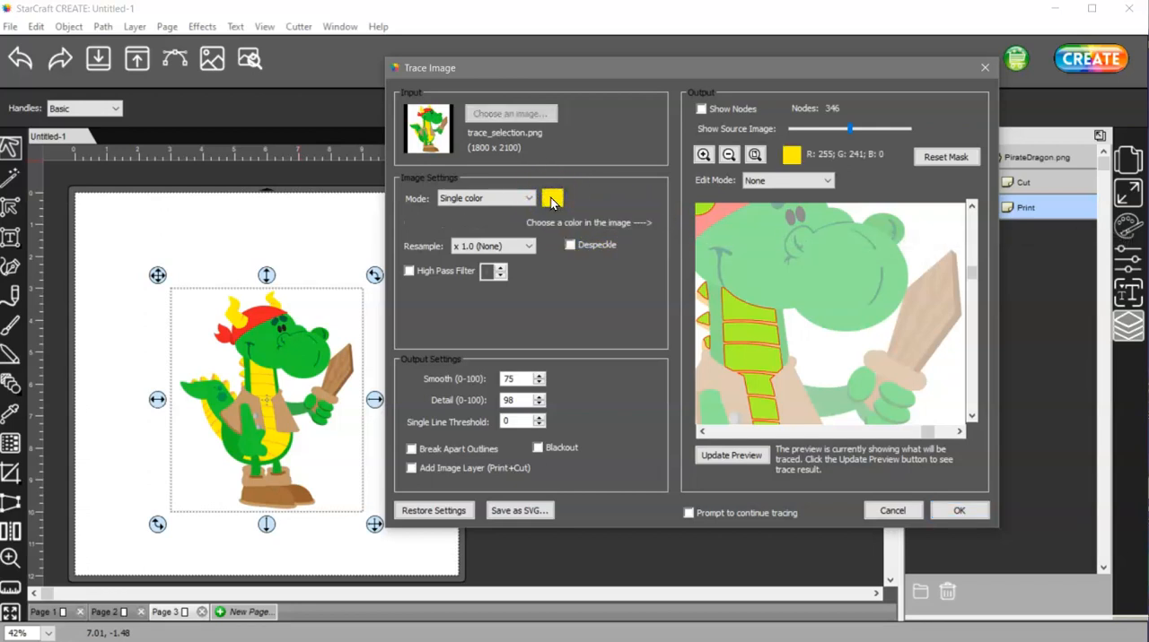
left_click(822, 276)
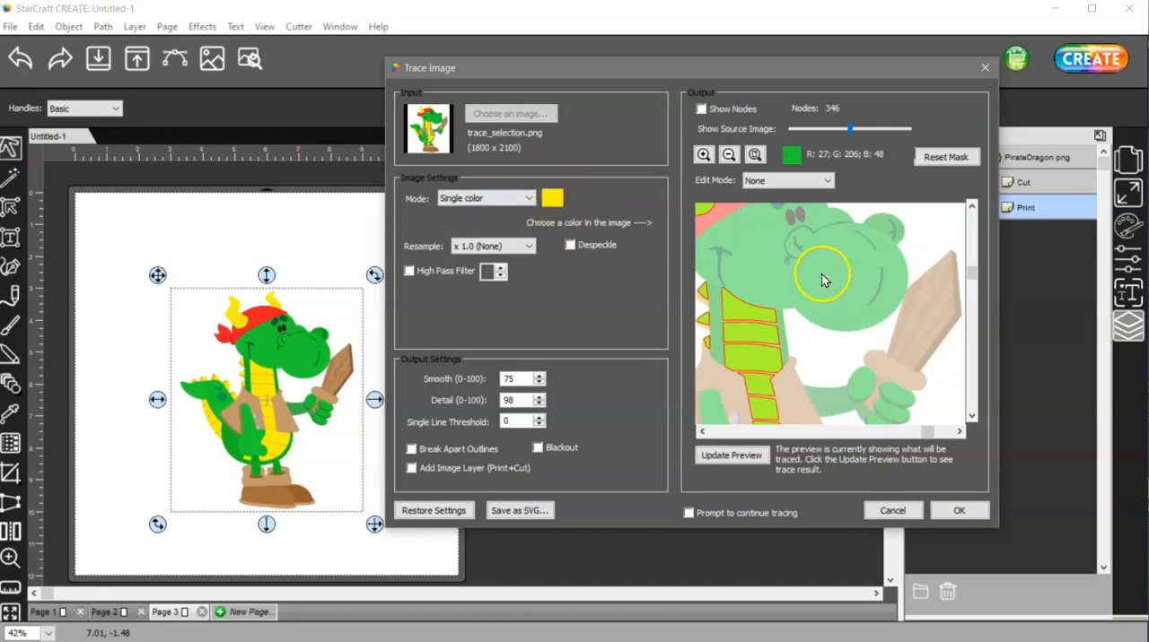
mouse_move(740, 273)
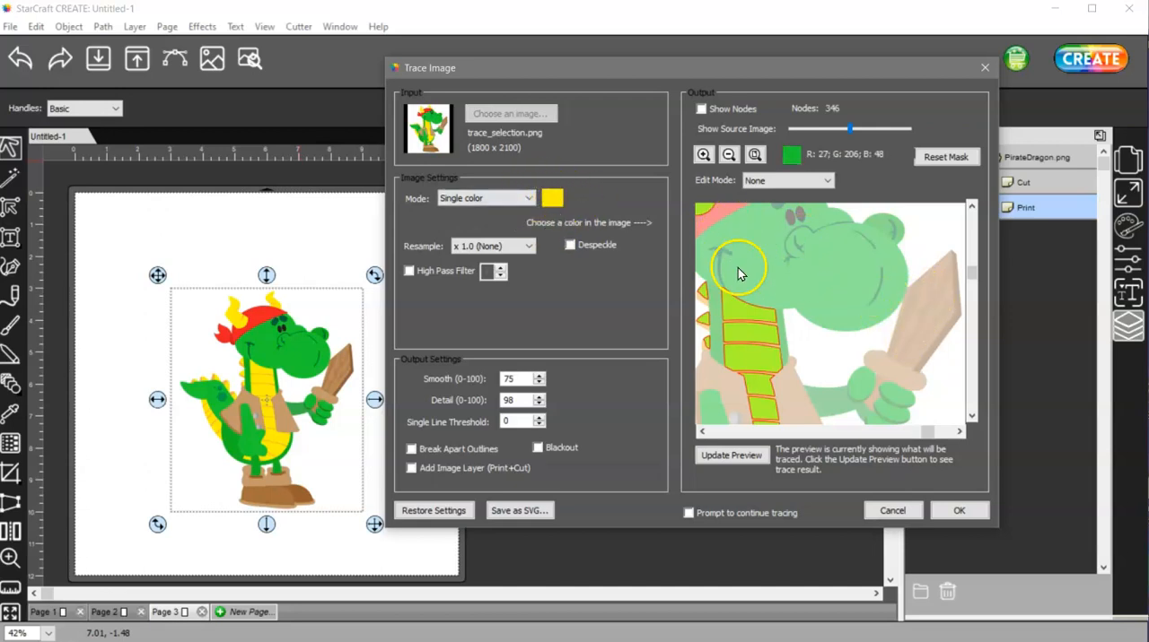
left_click(911, 301)
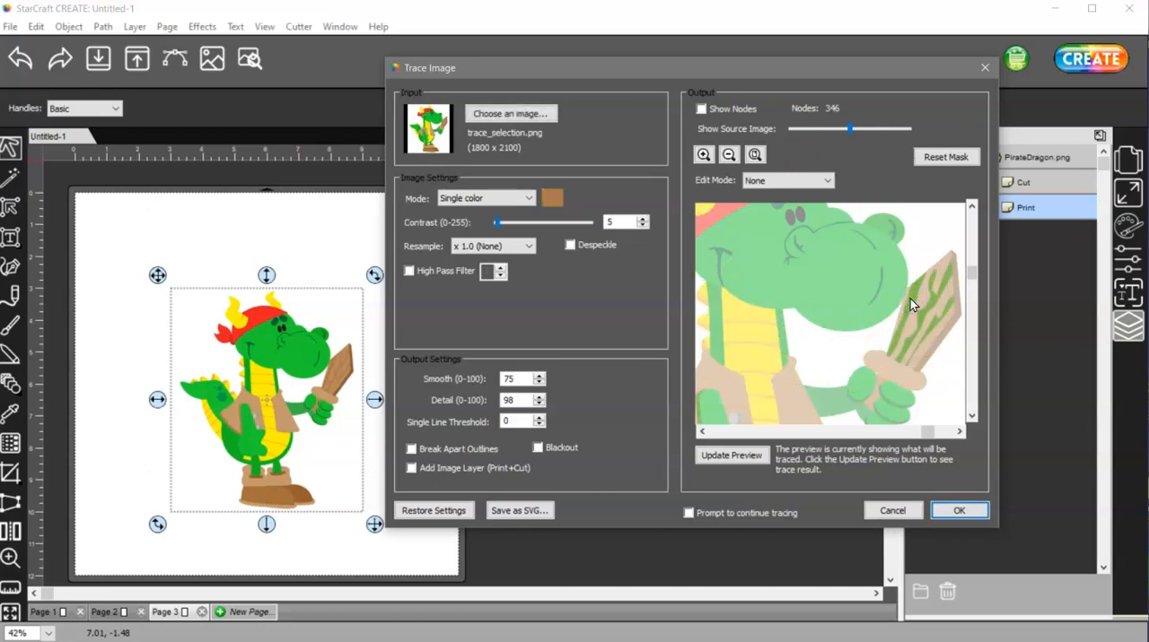
left_click(731, 455)
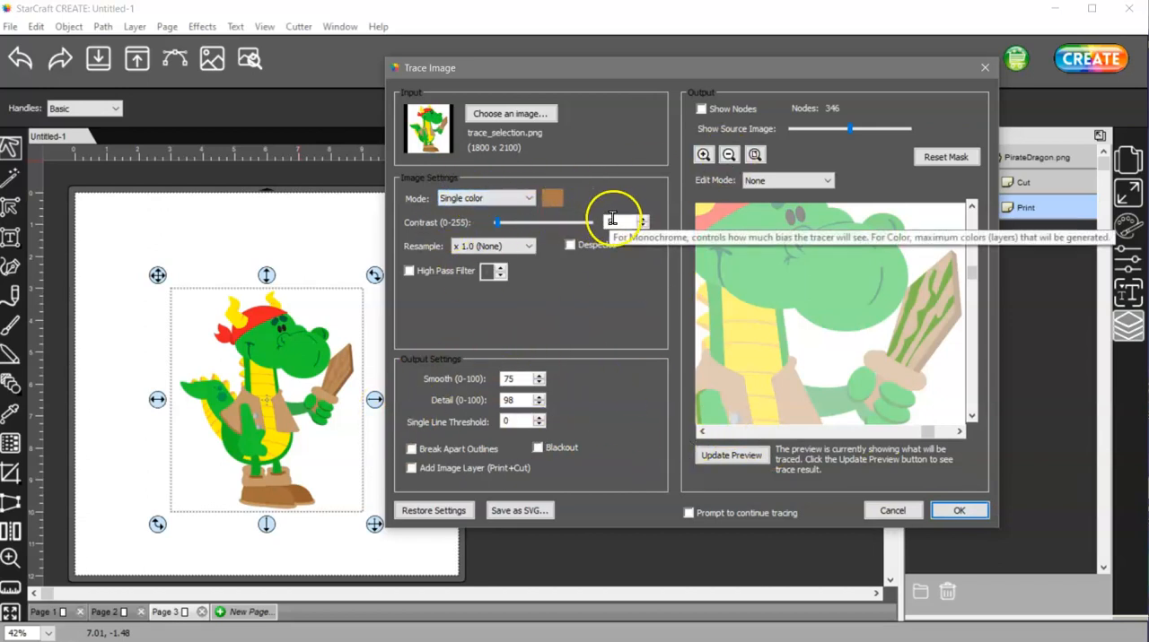
left_click(959, 511)
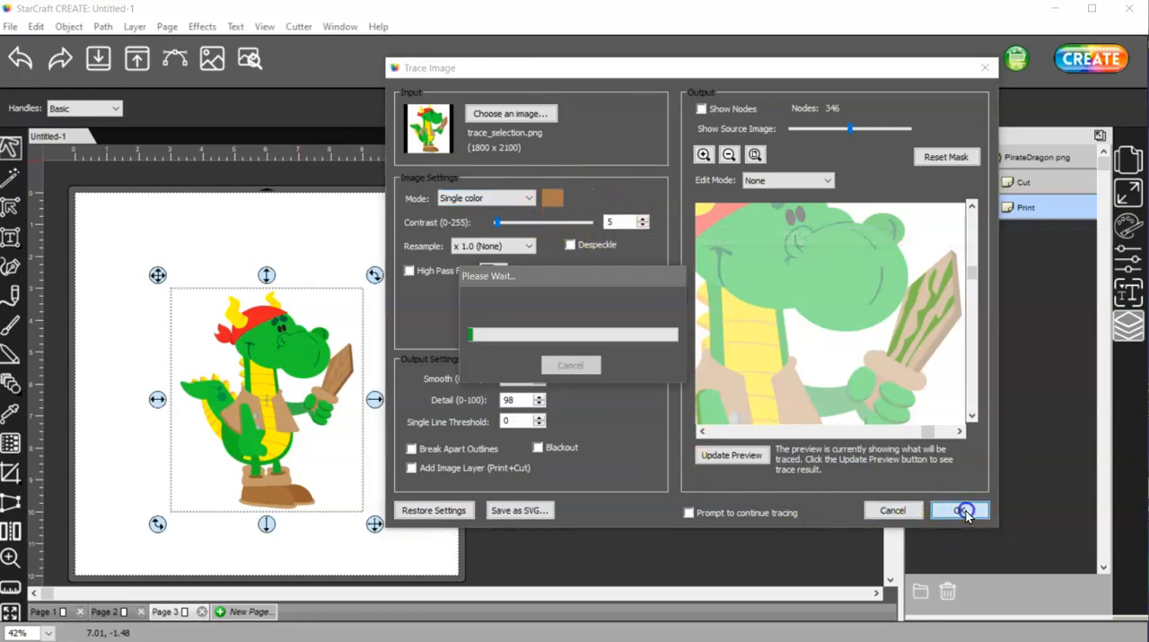
left_click(960, 511)
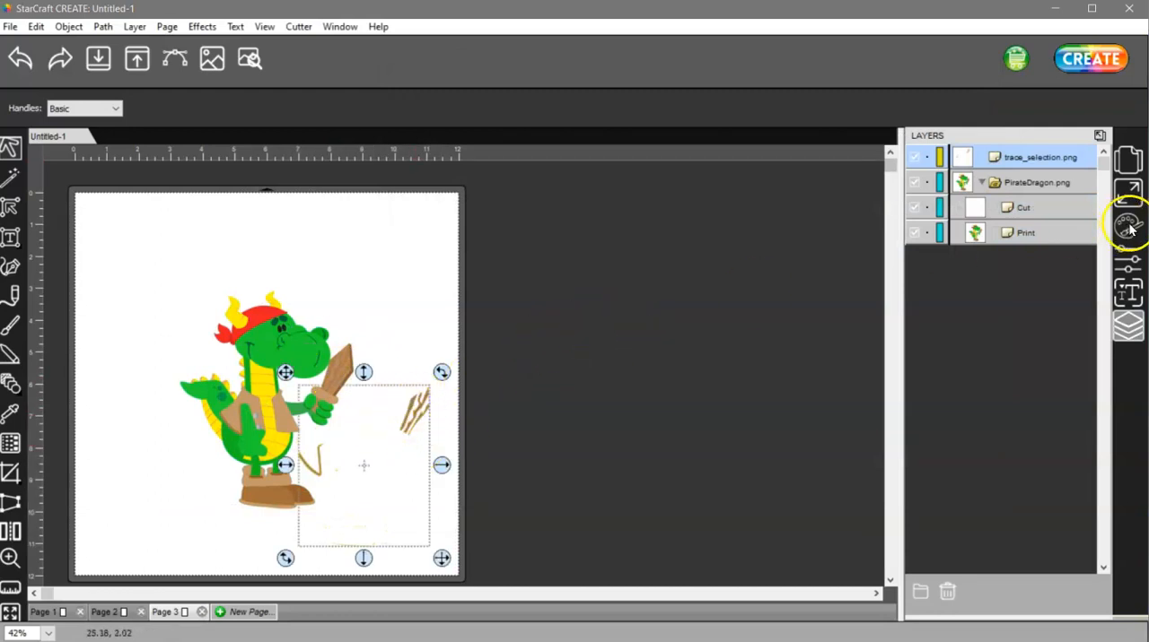
Step: Add the old brown swatch to custom colours, then delete the stray brown fragments
left_click(1125, 230)
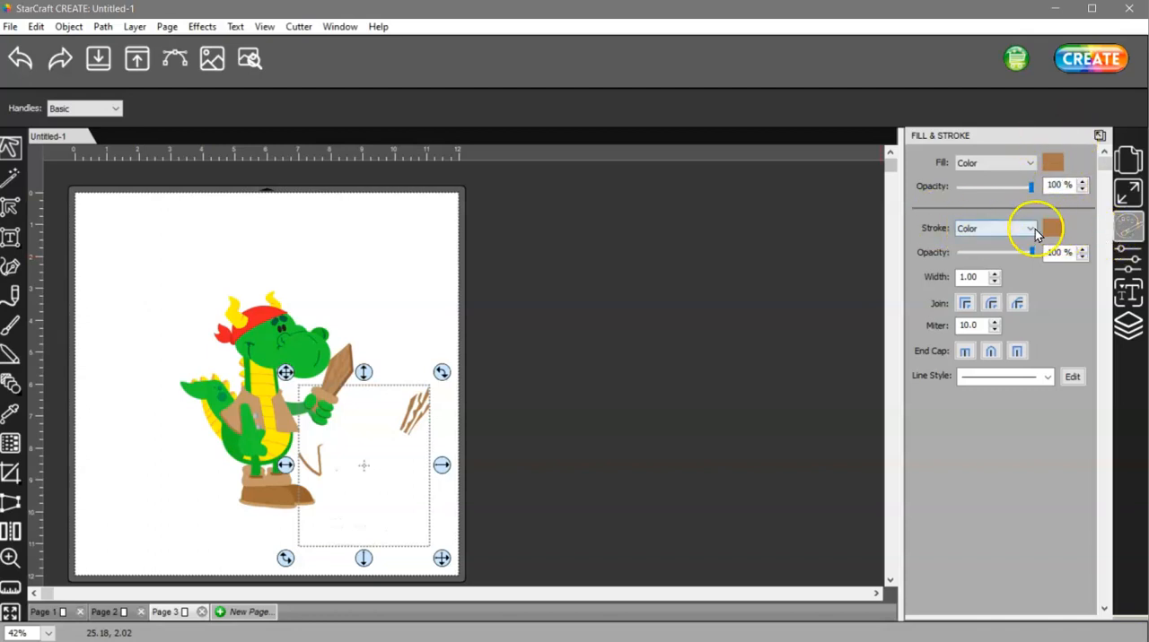
left_click(1054, 228)
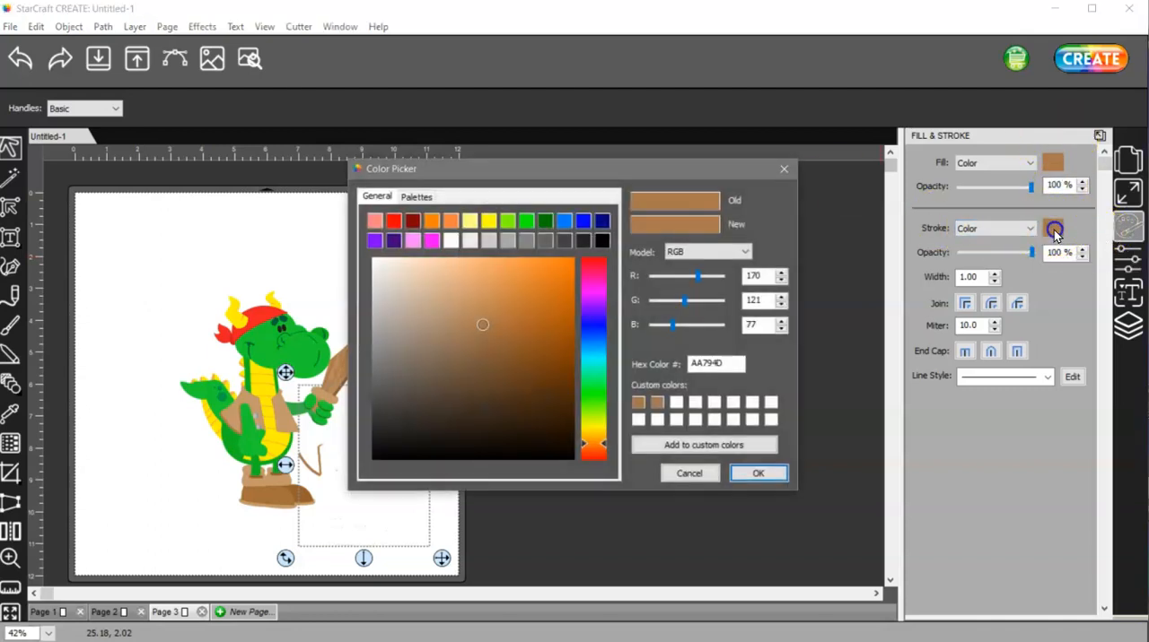
left_click(638, 401)
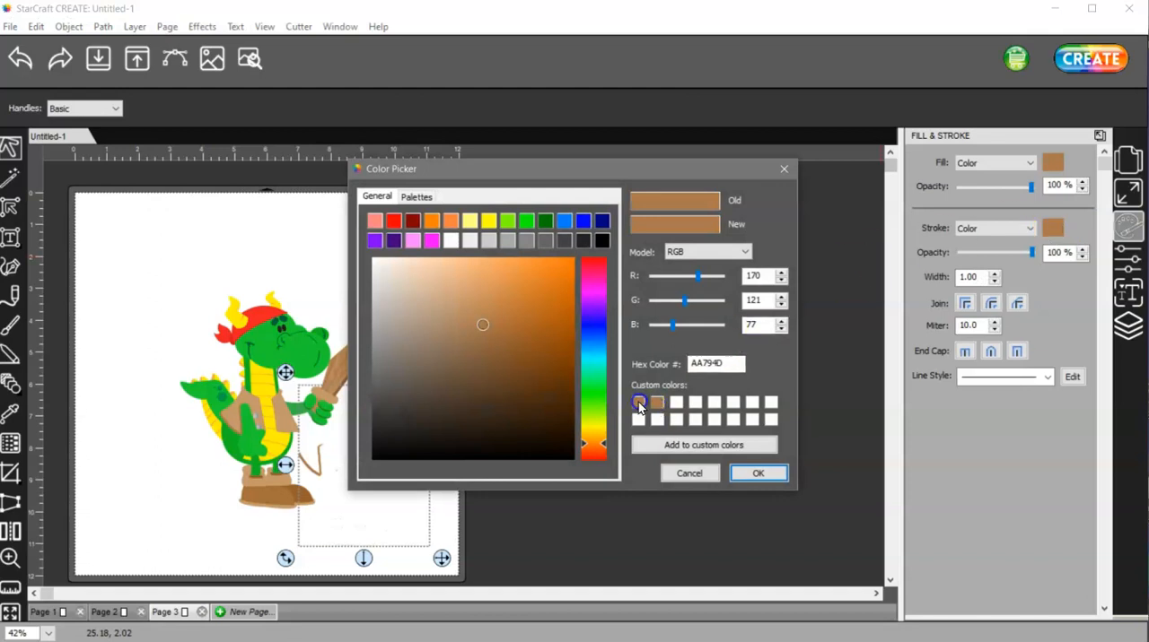
left_click(676, 403)
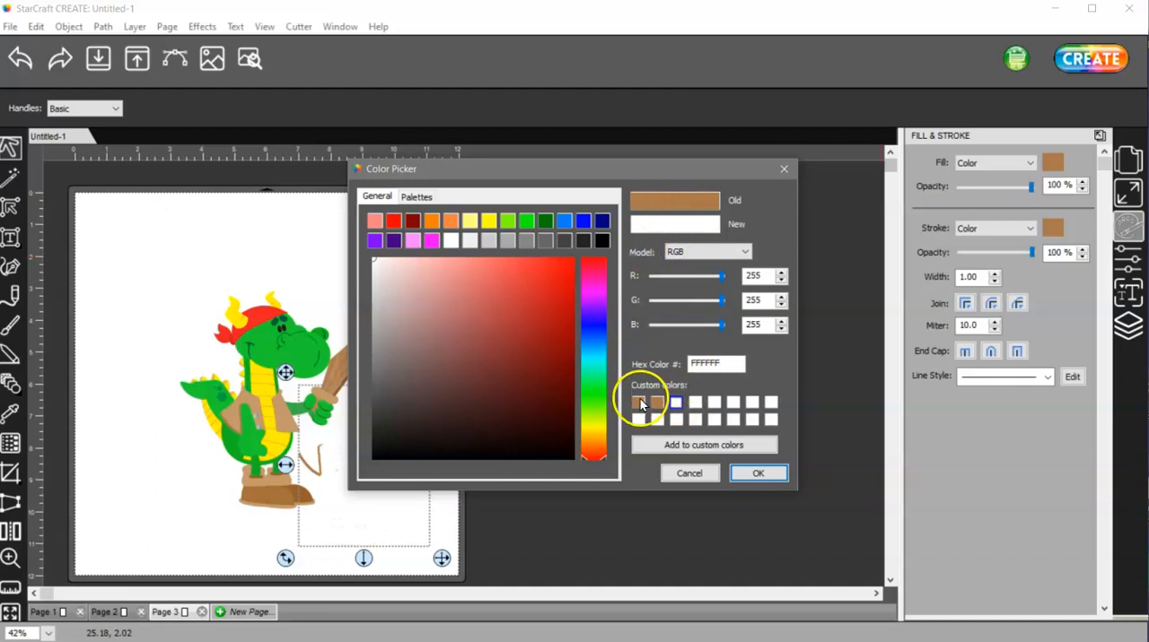
left_click(636, 403)
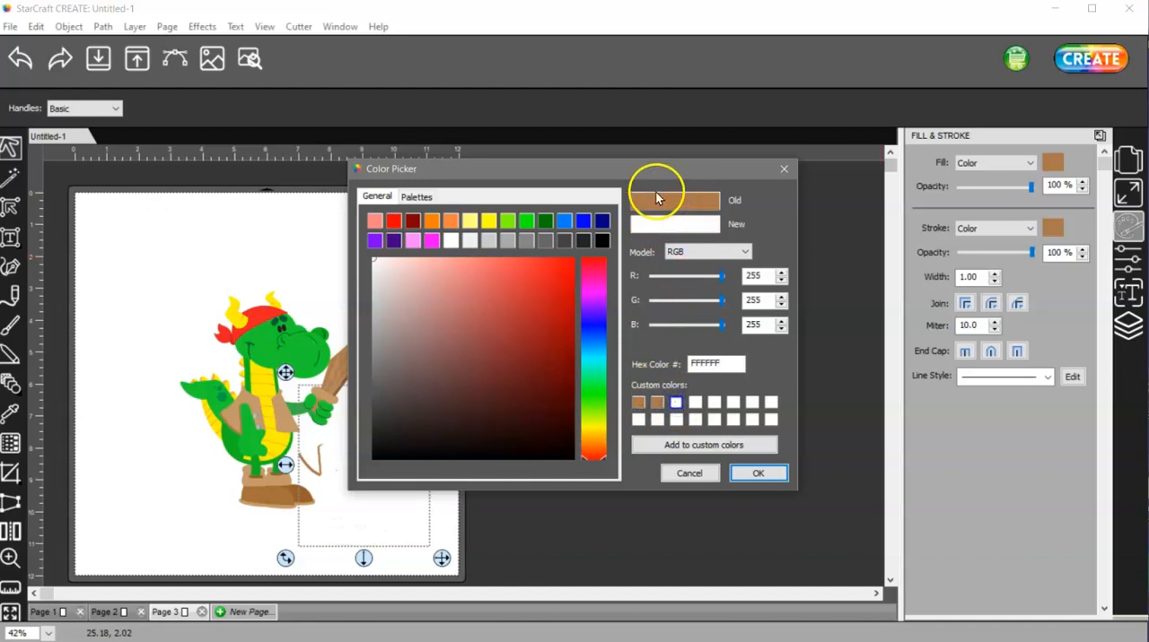
left_click(483, 325)
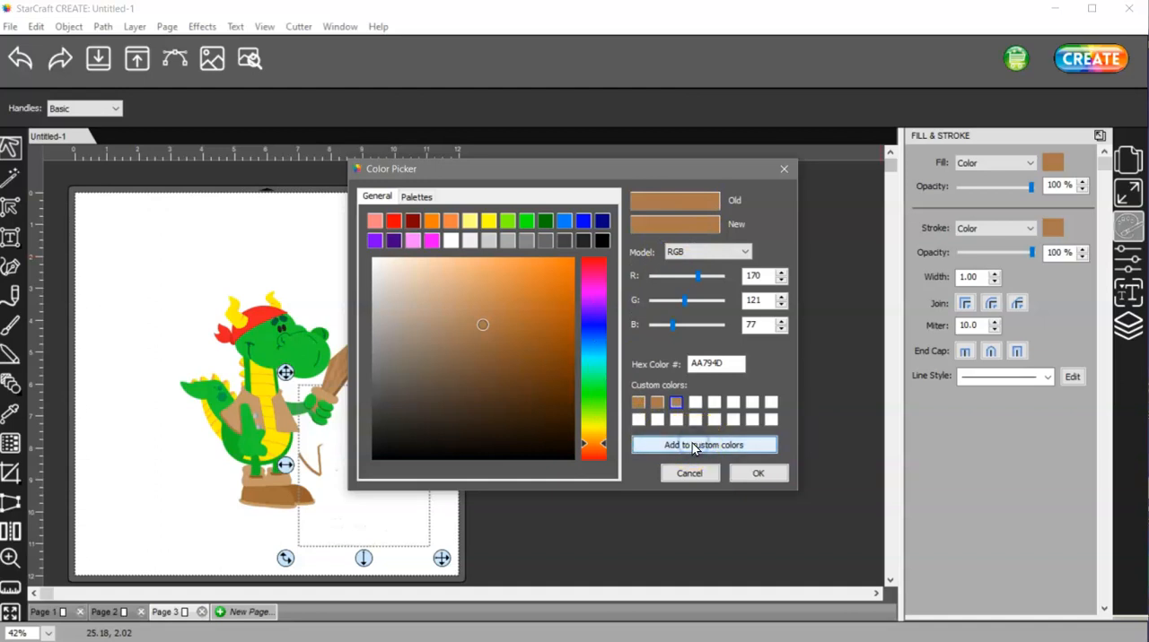
left_click(757, 473)
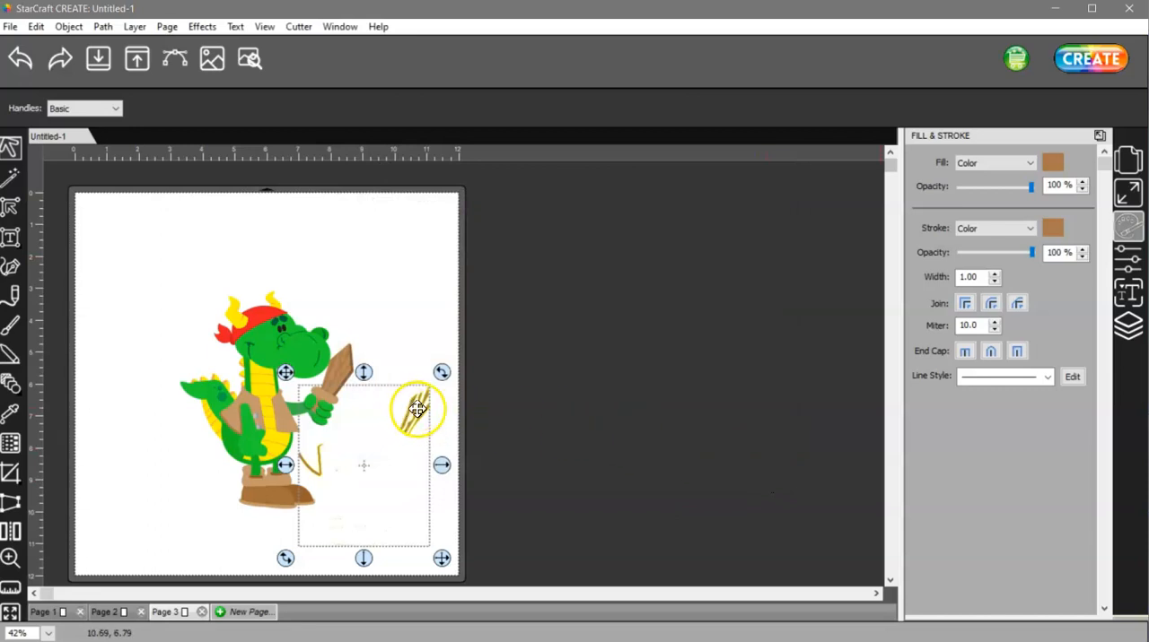
left_click_drag(417, 411, 528, 368)
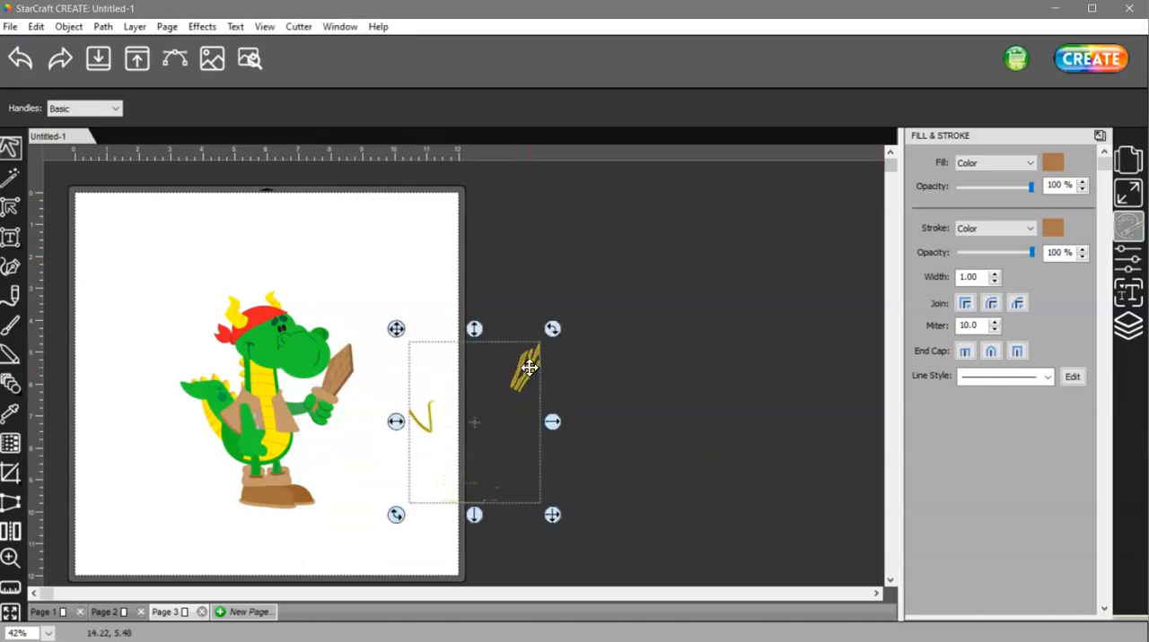
key("Delete")
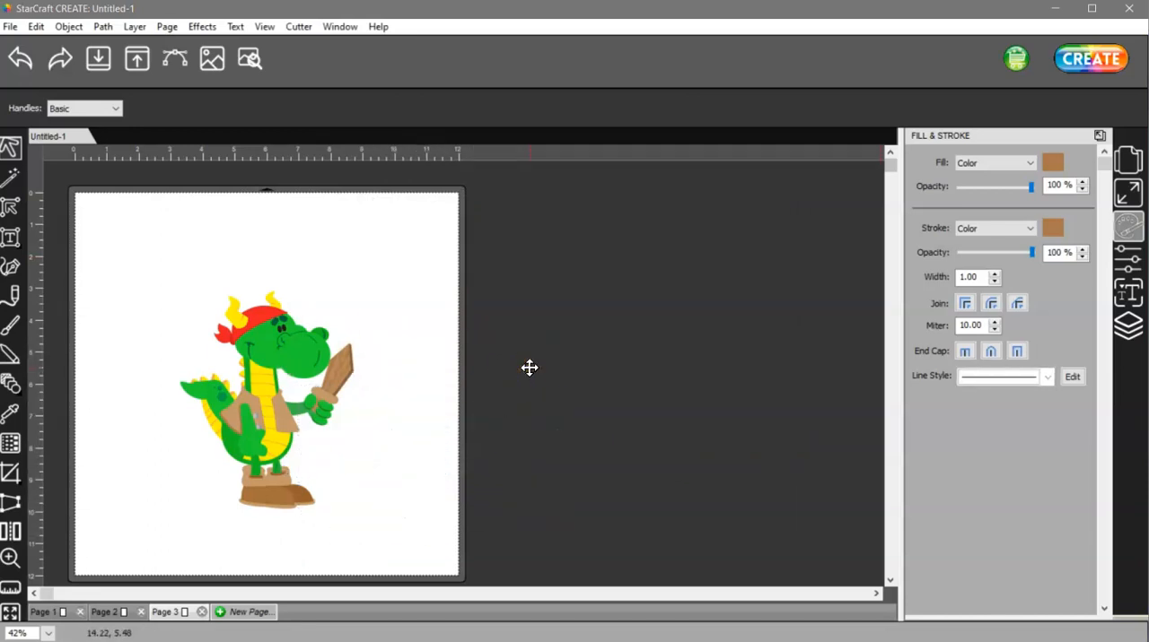
mouse_move(533, 373)
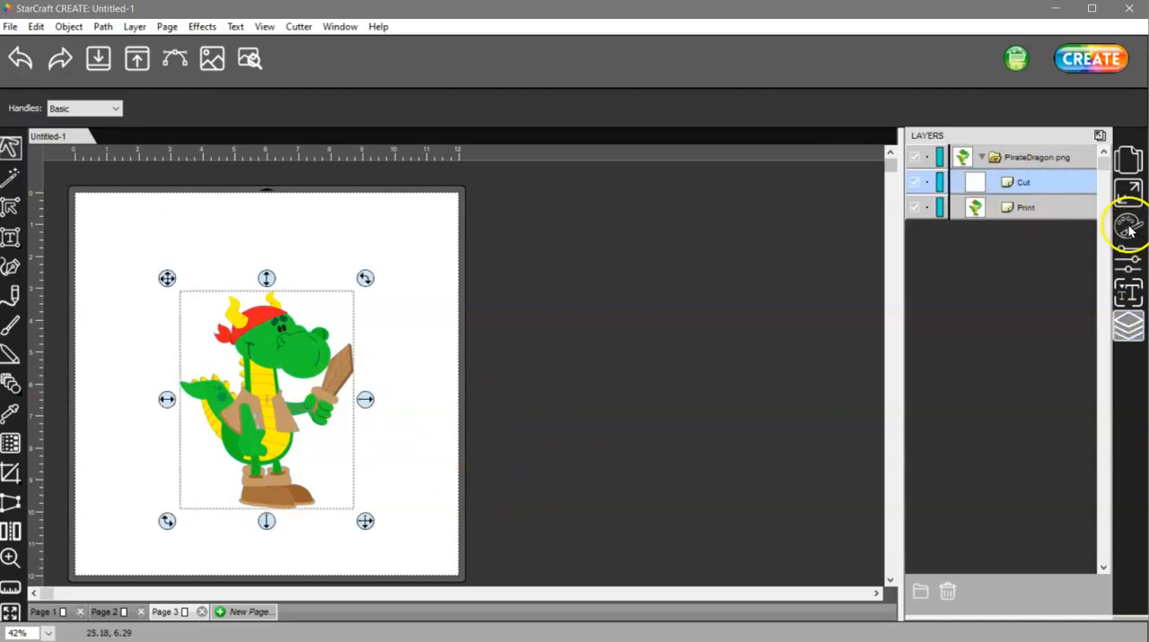
Step: Set the Cut layer's stroke type to Color using the brown custom colour AA794D
left_click(1129, 231)
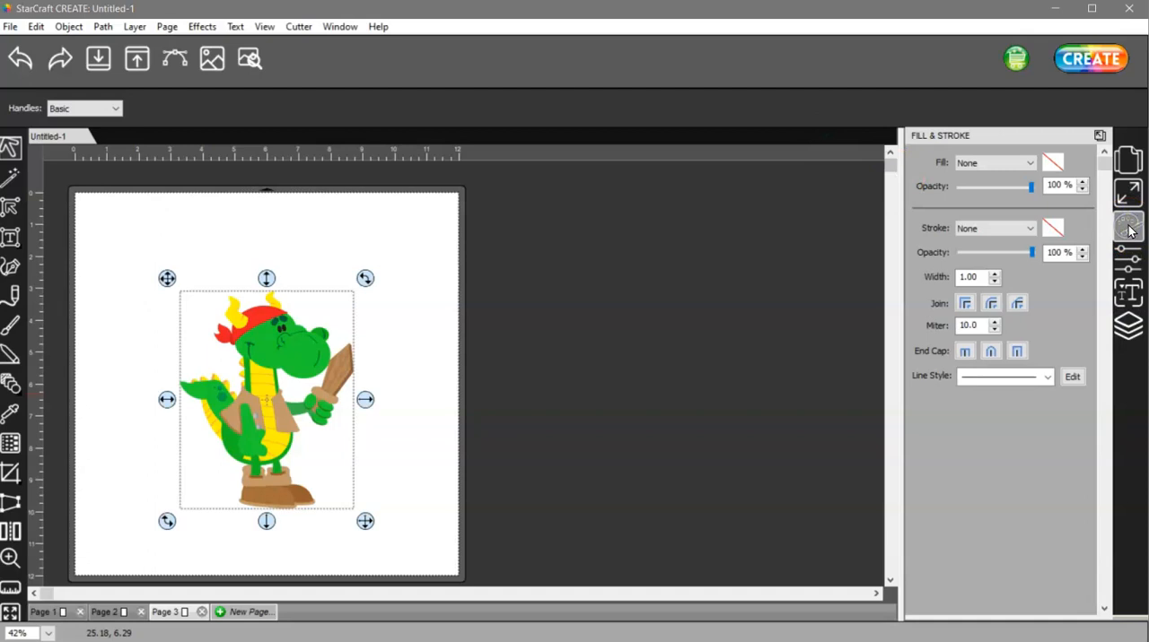
left_click(1022, 228)
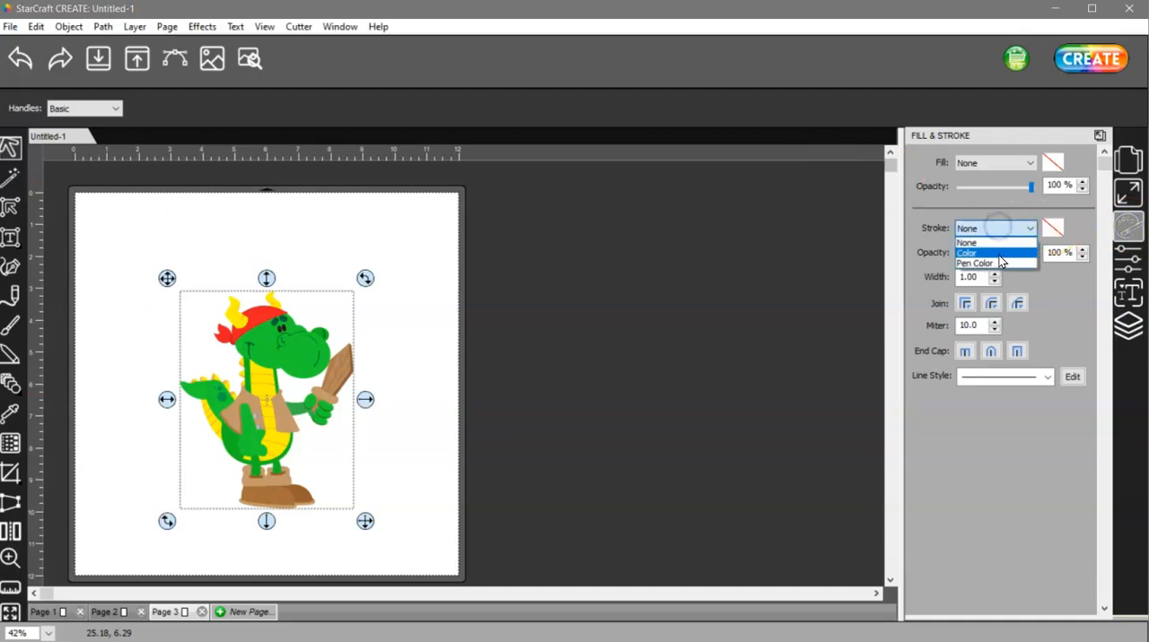
left_click(978, 253)
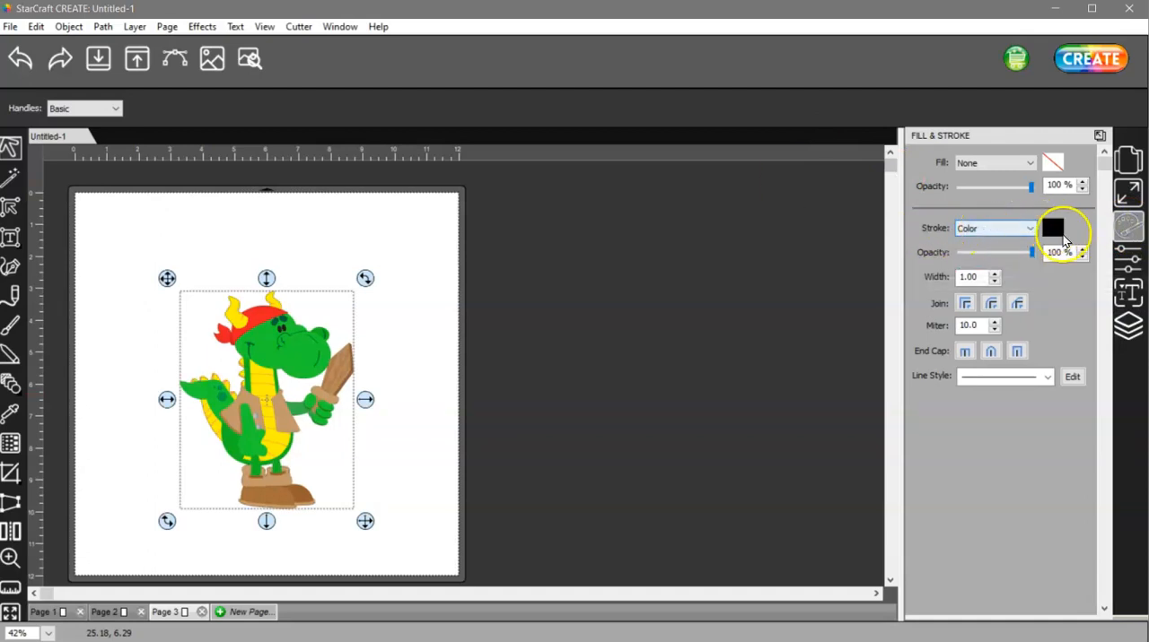
mouse_move(1055, 231)
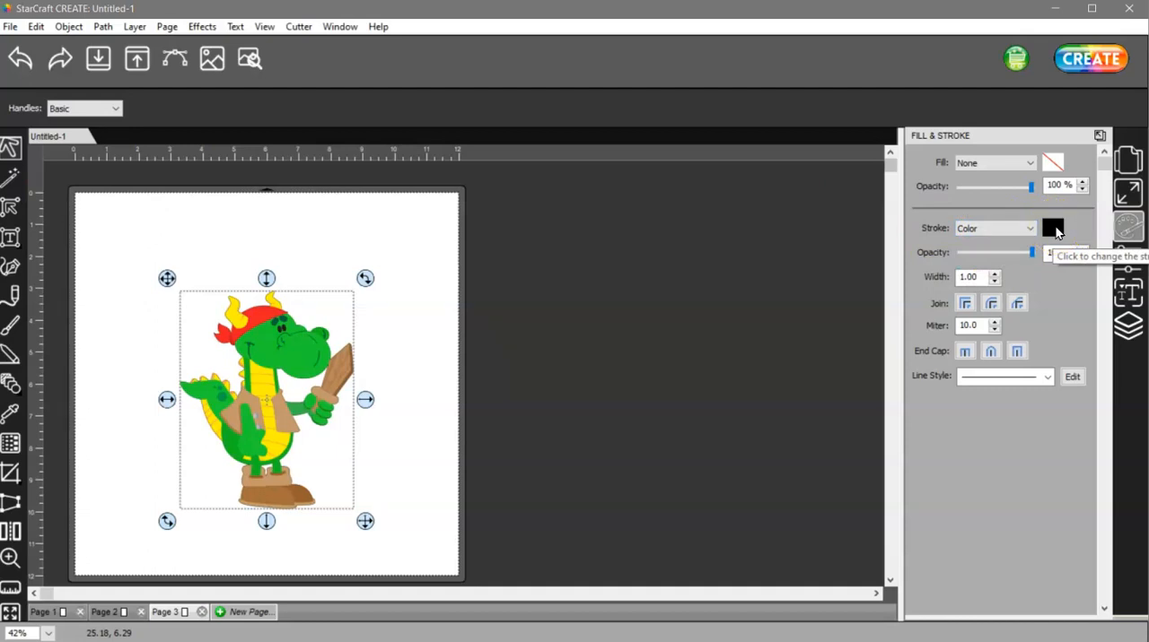
left_click(1052, 228)
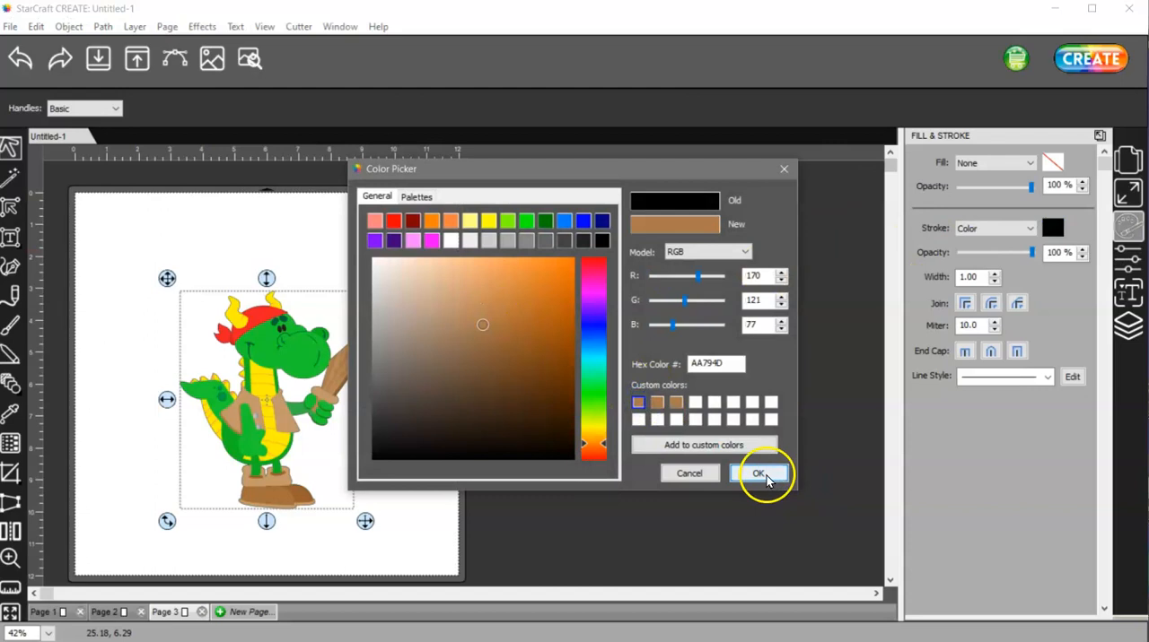
left_click(761, 473)
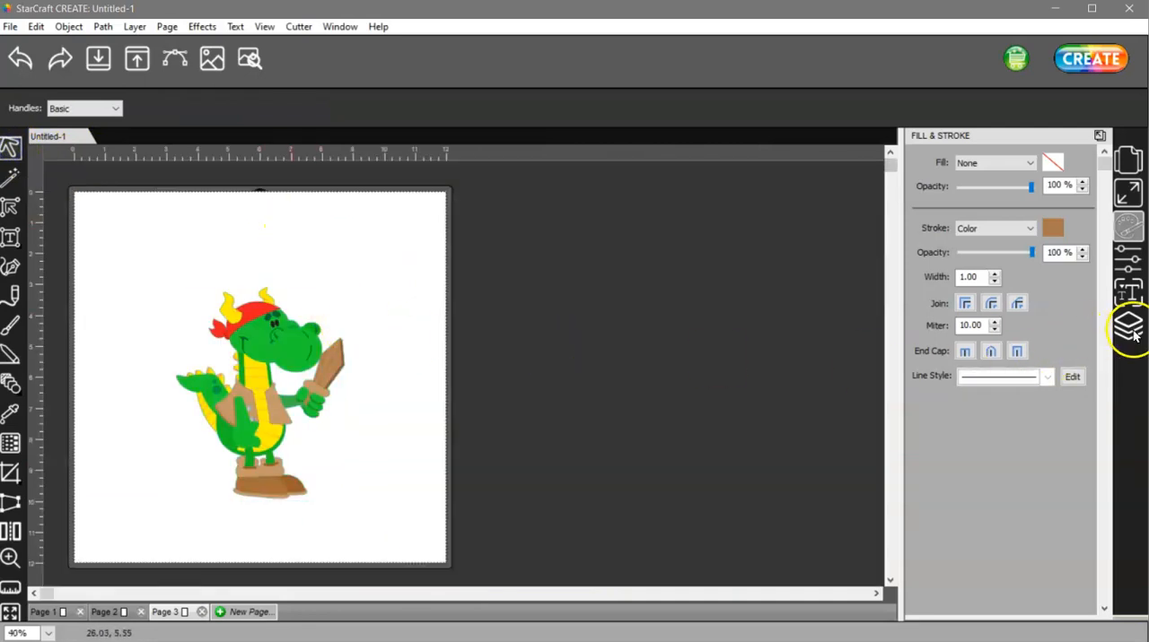
Step: Select the Cut layer and view its Style settings showing Cut Line Type: Cut
left_click(1129, 329)
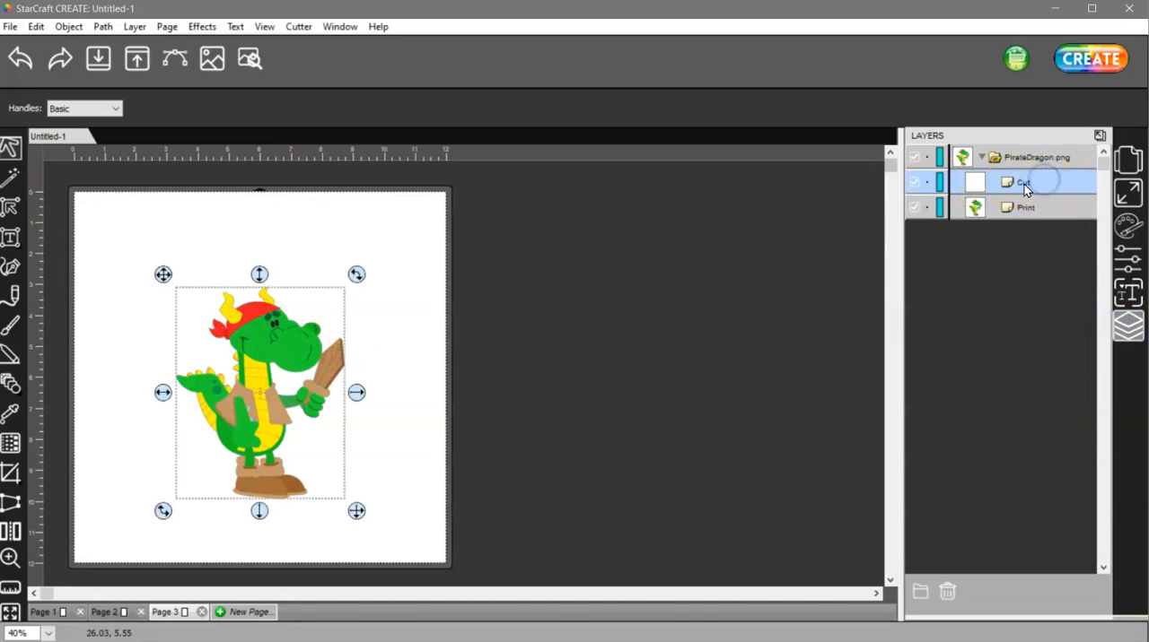
left_click(1125, 260)
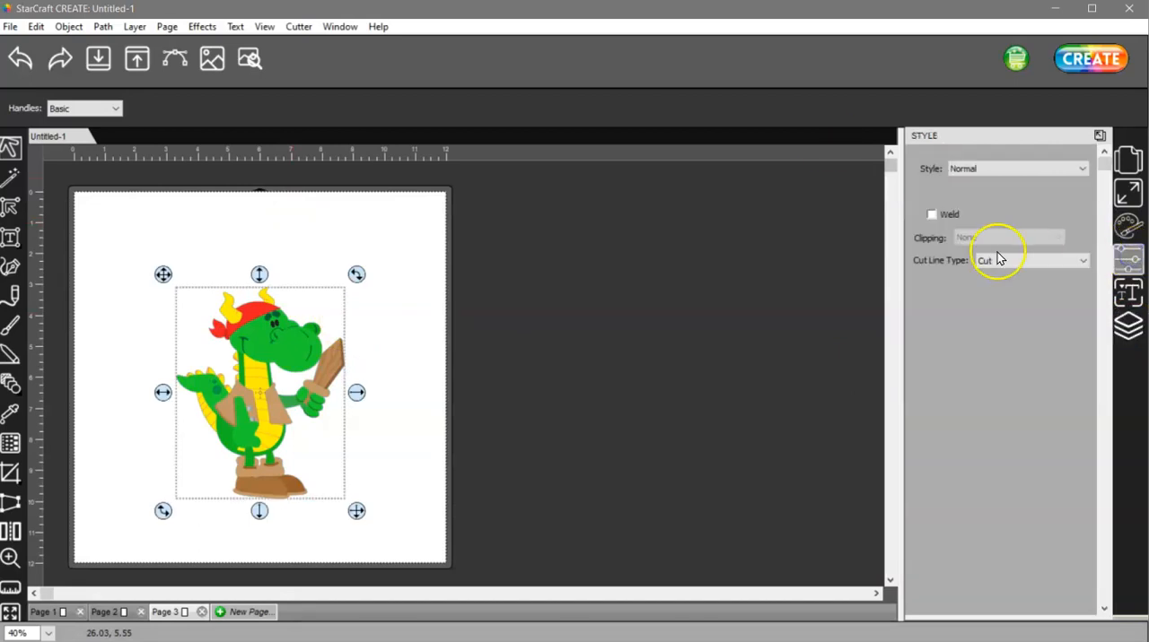
mouse_move(1030, 263)
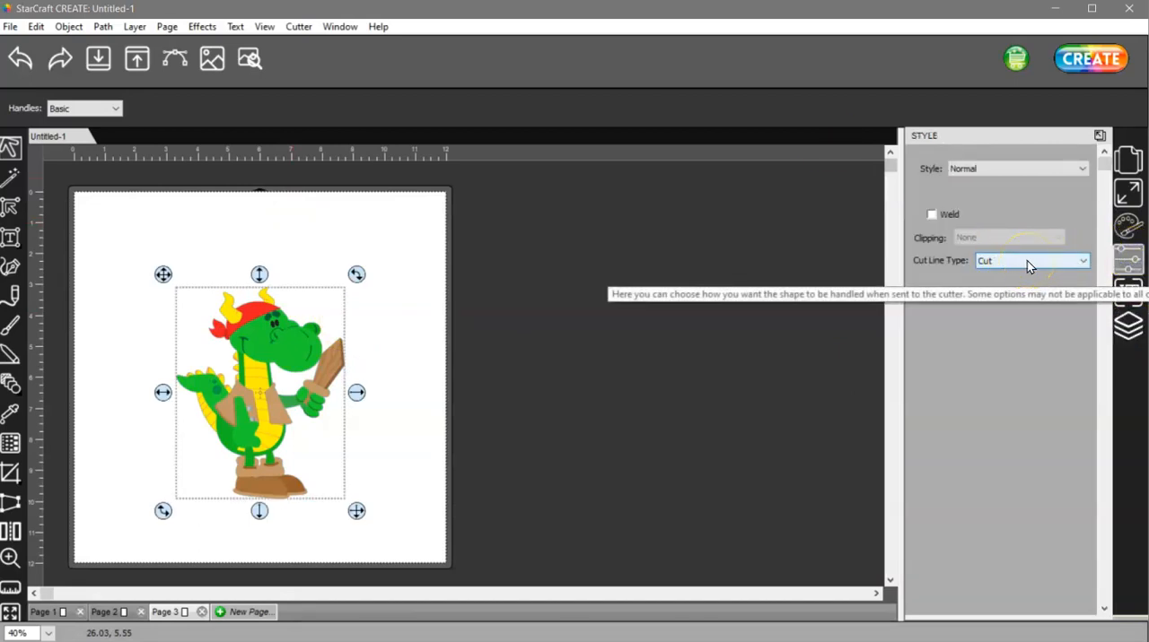